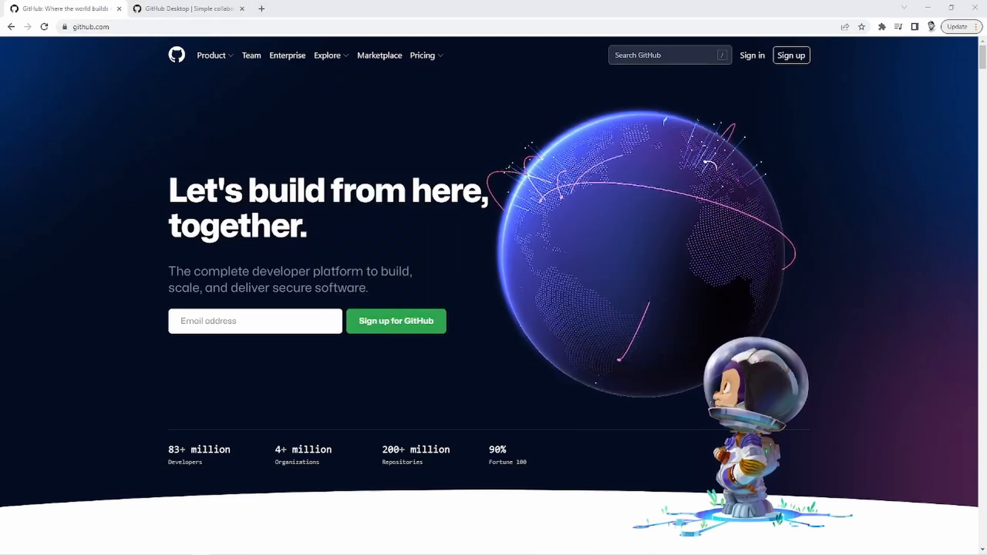
Step: Download the GitHub Desktop 64-bit Windows installer from desktop.github.com in Chrome
left_click(189, 8)
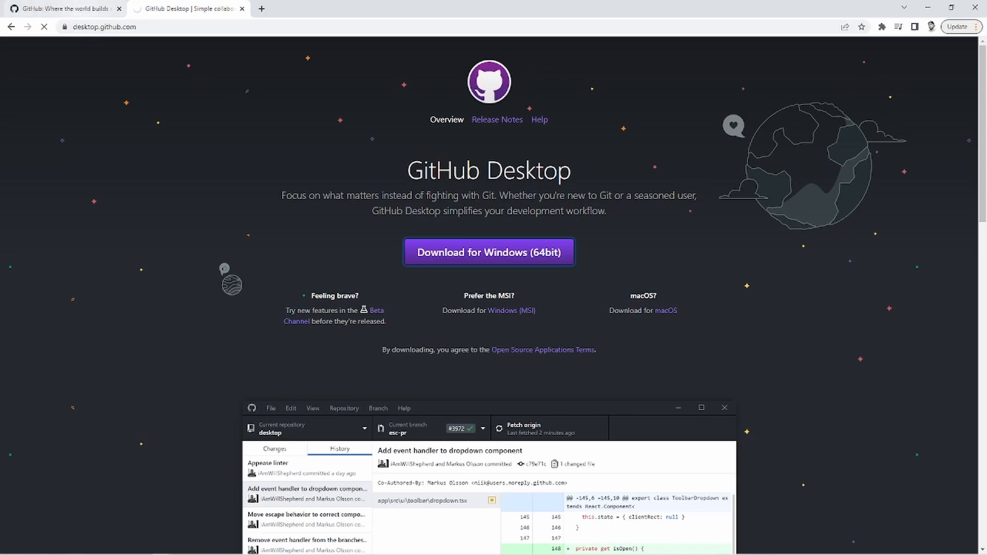
left_click(63, 8)
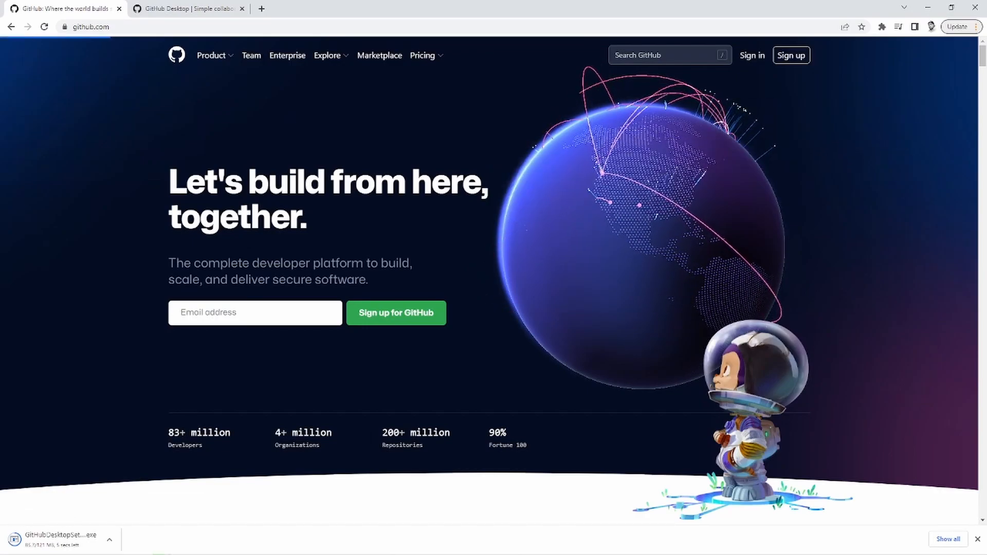
left_click(109, 539)
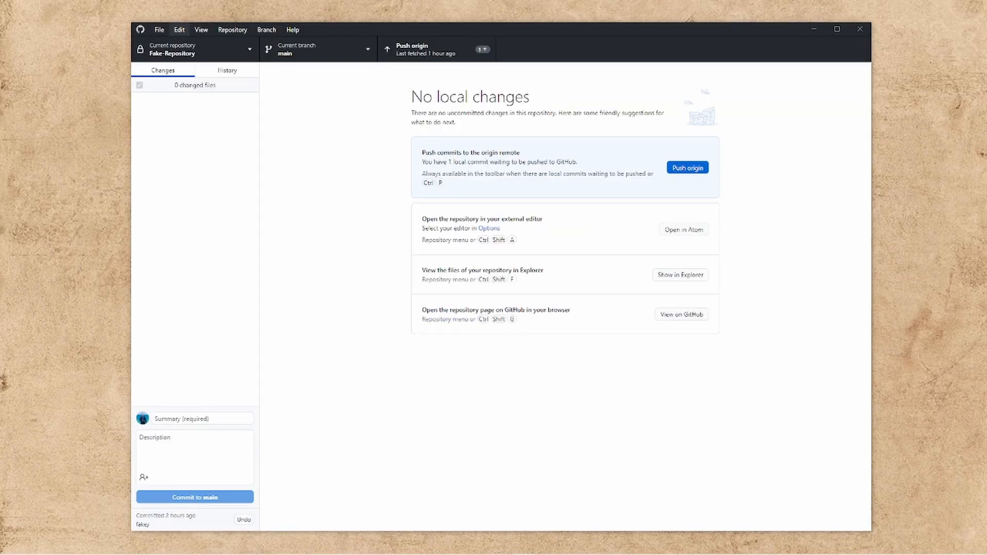
Step: Sign out of the GitHub.com account in GitHub Desktop's Options
left_click(159, 29)
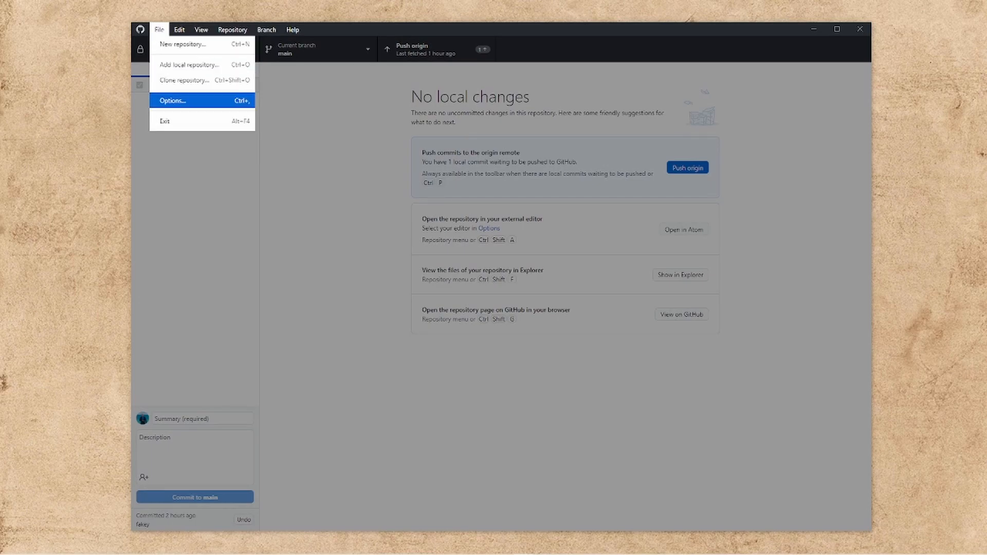
left_click(171, 101)
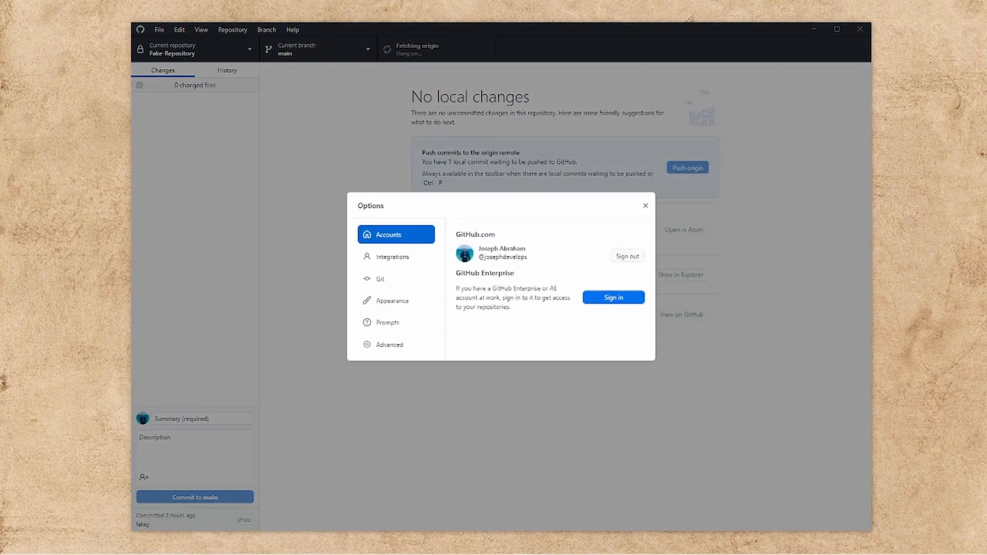
left_click(626, 255)
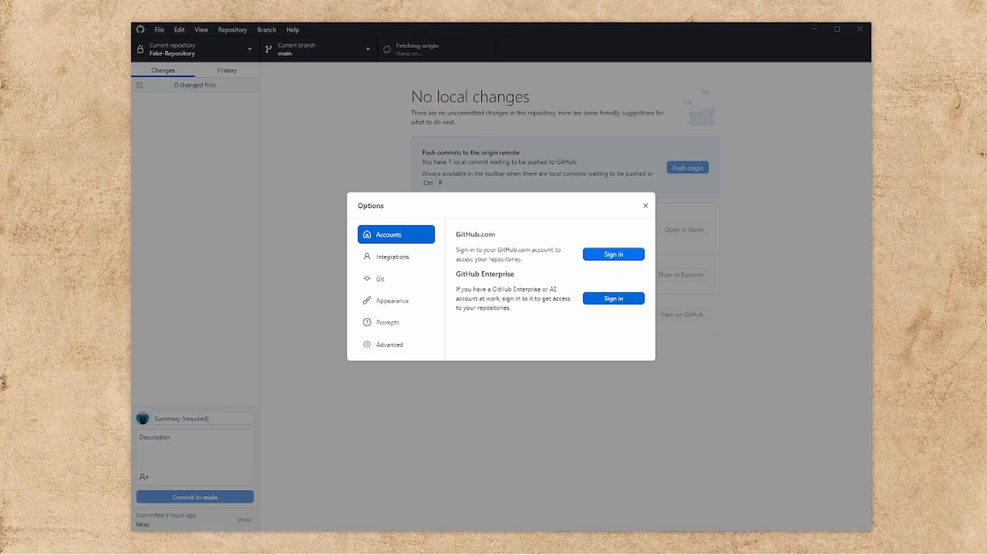
left_click(644, 206)
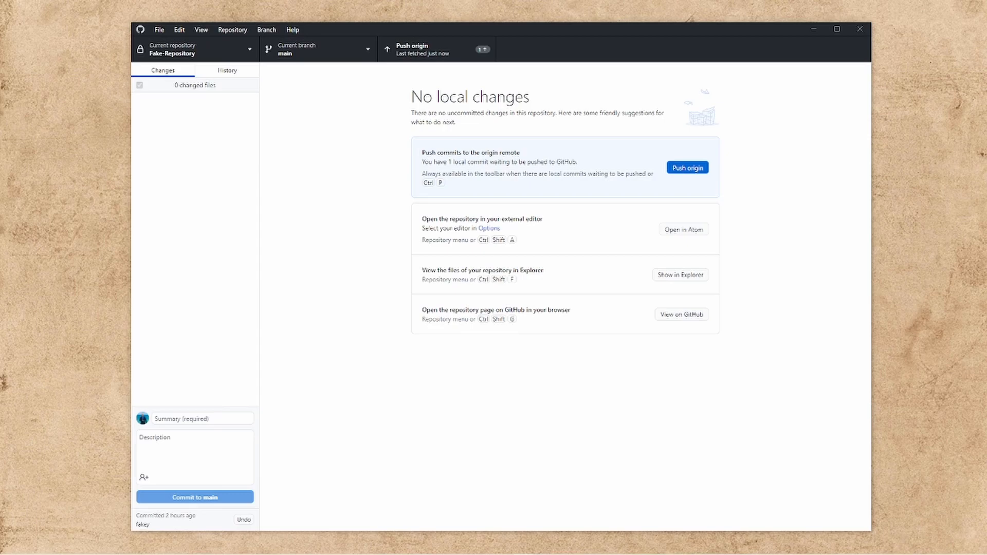
Step: Start signing back in to GitHub.com through the web browser
left_click(159, 30)
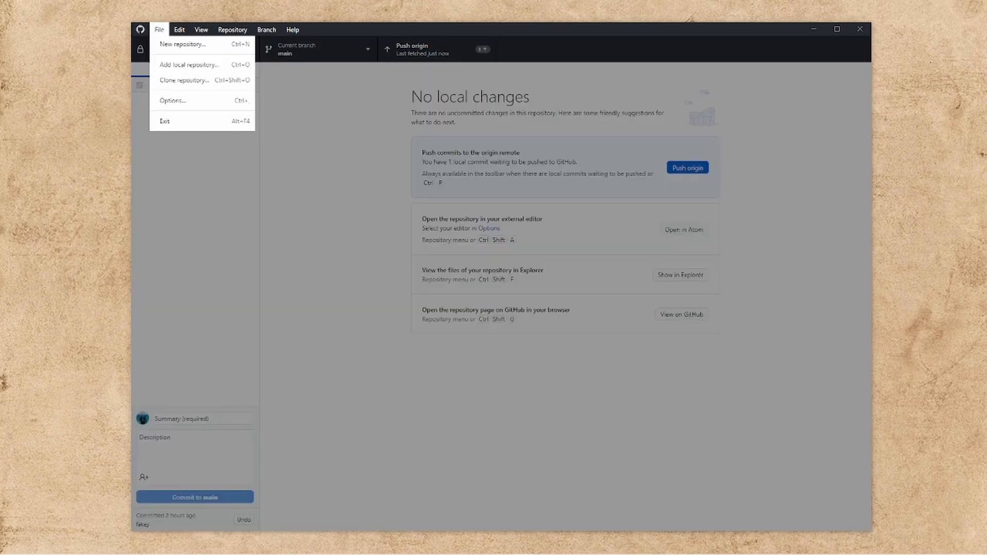
mouse_move(173, 100)
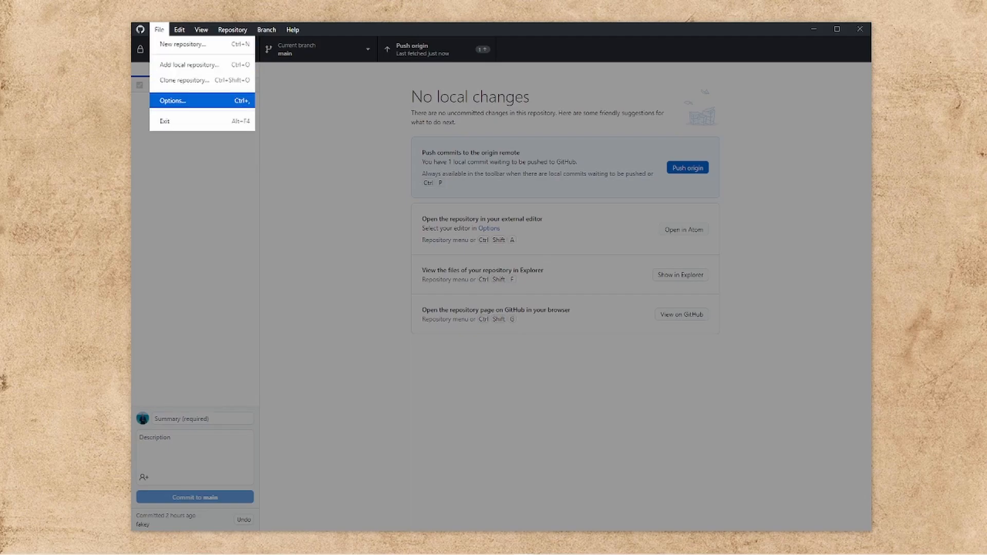
left_click(173, 101)
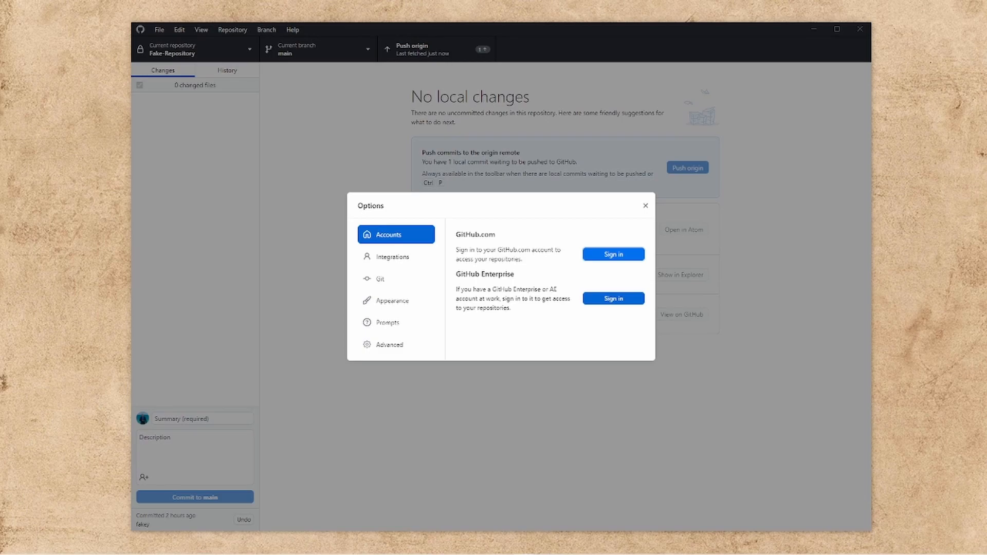
left_click(612, 254)
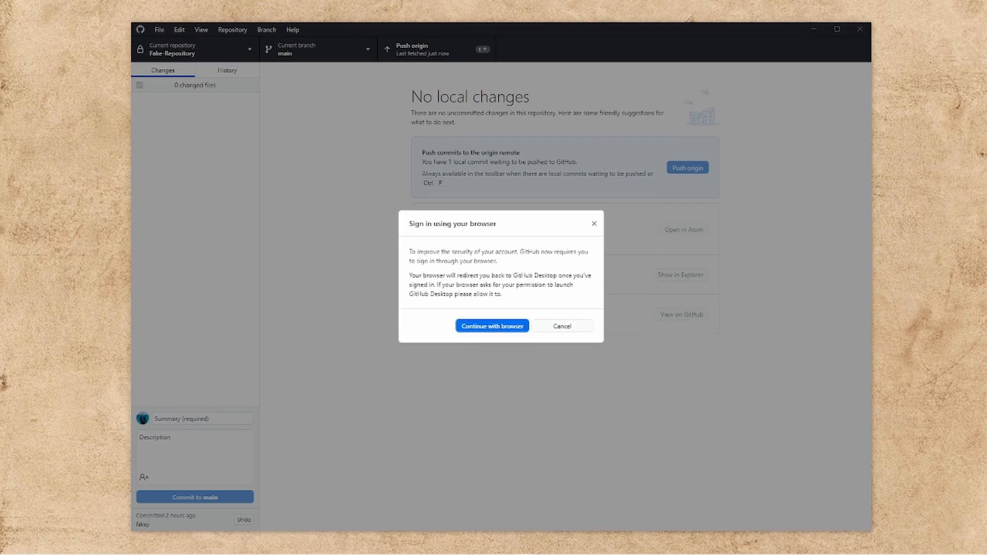
left_click(491, 326)
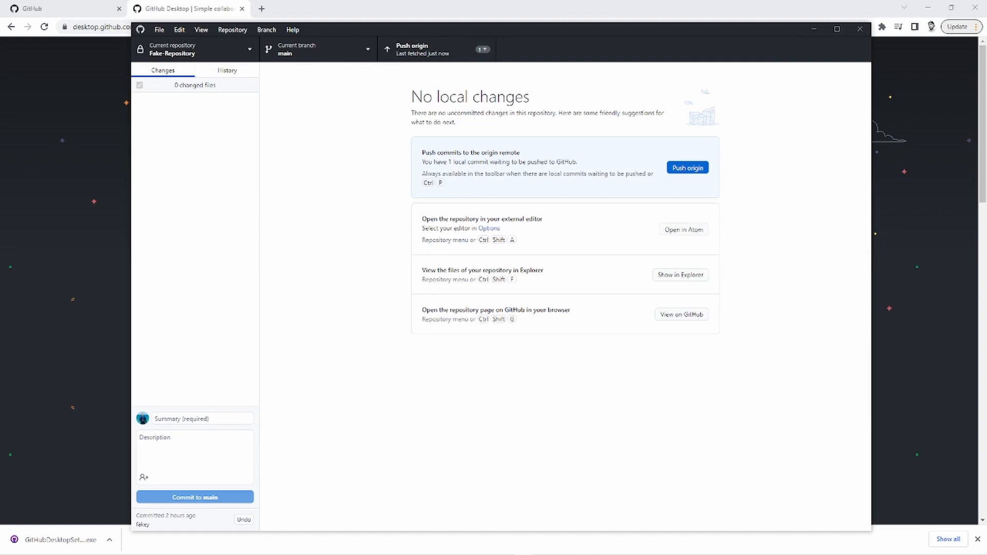
Step: Set up new repository 'youtube-repository' at local path C:\ with a README
left_click(159, 30)
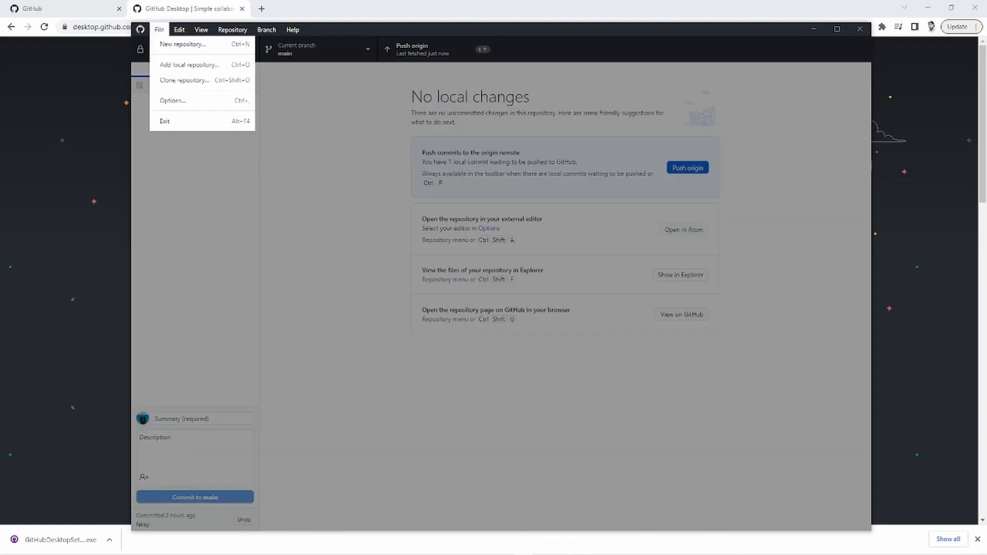
mouse_move(182, 44)
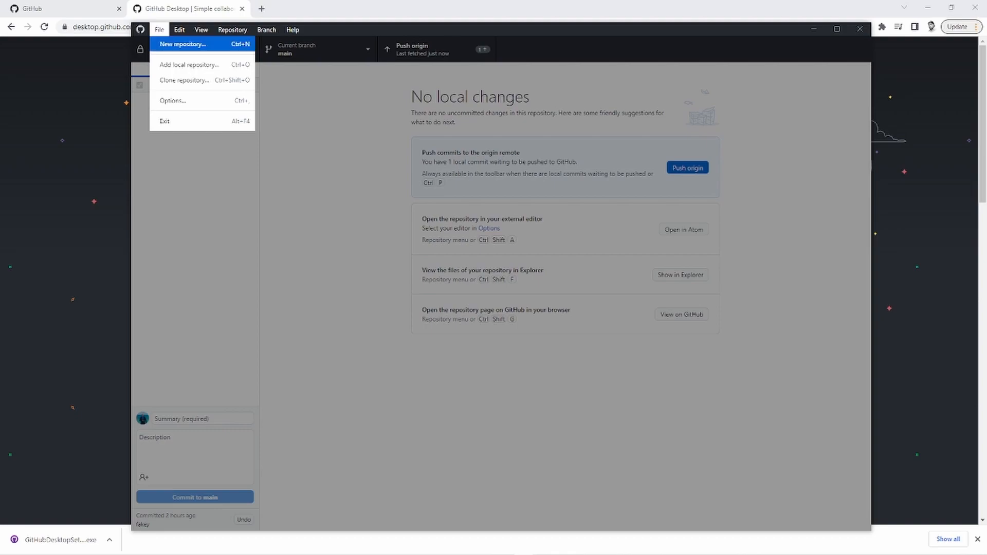
left_click(183, 44)
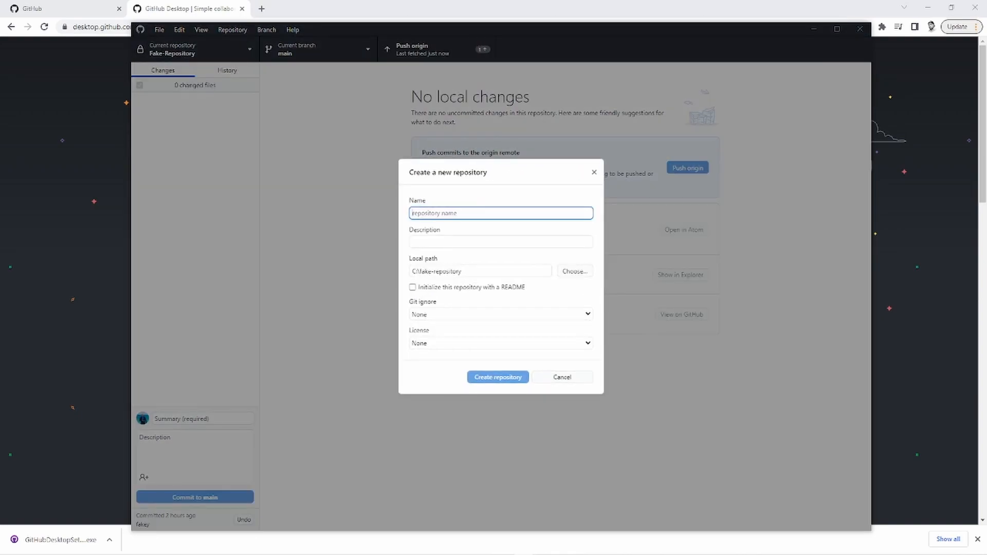
type("youtube")
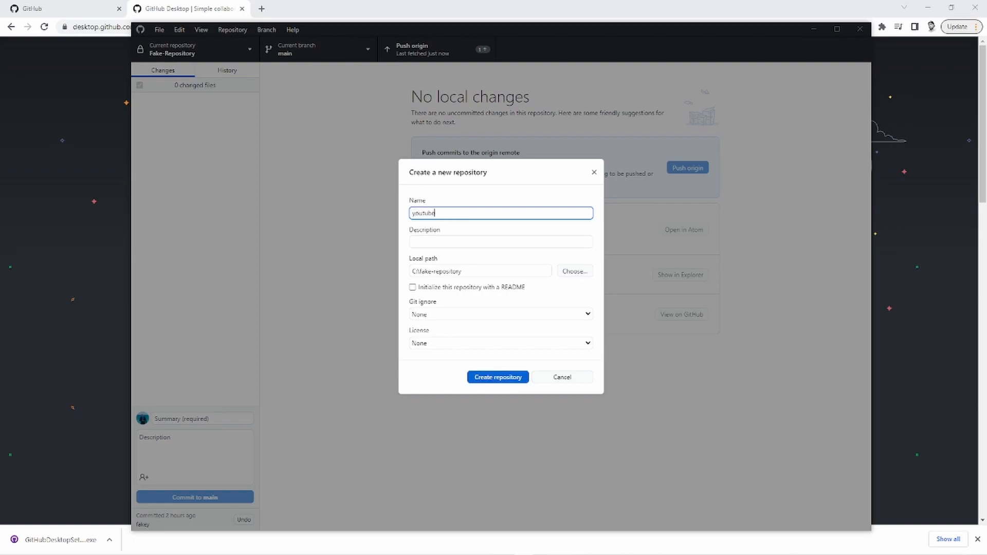
type("-repository")
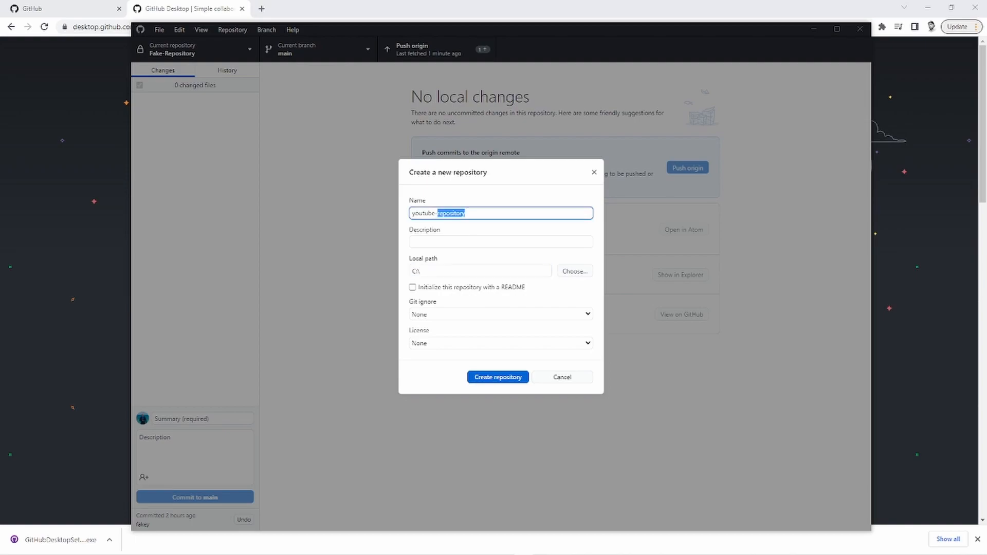
triple_click(500, 213)
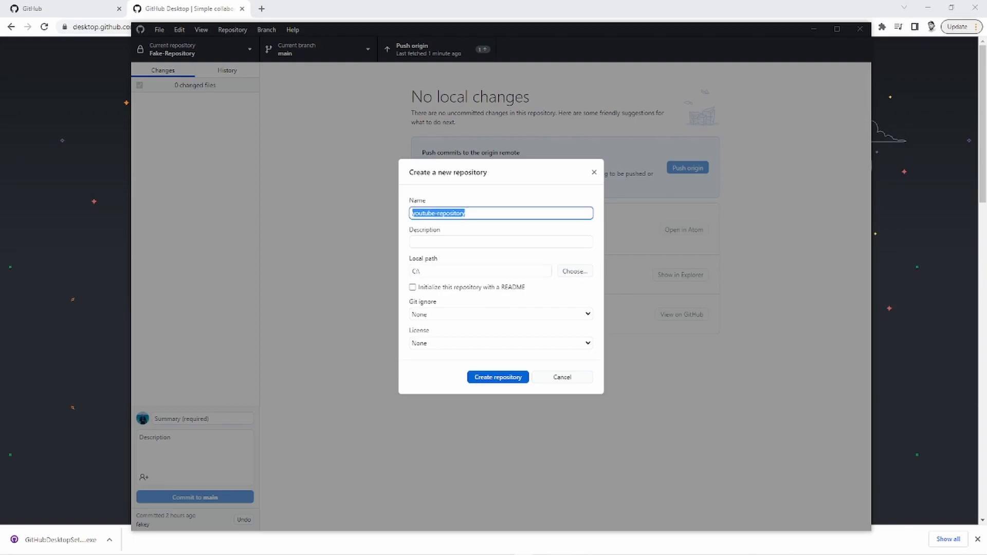
left_click(480, 271)
type("youtube-repository")
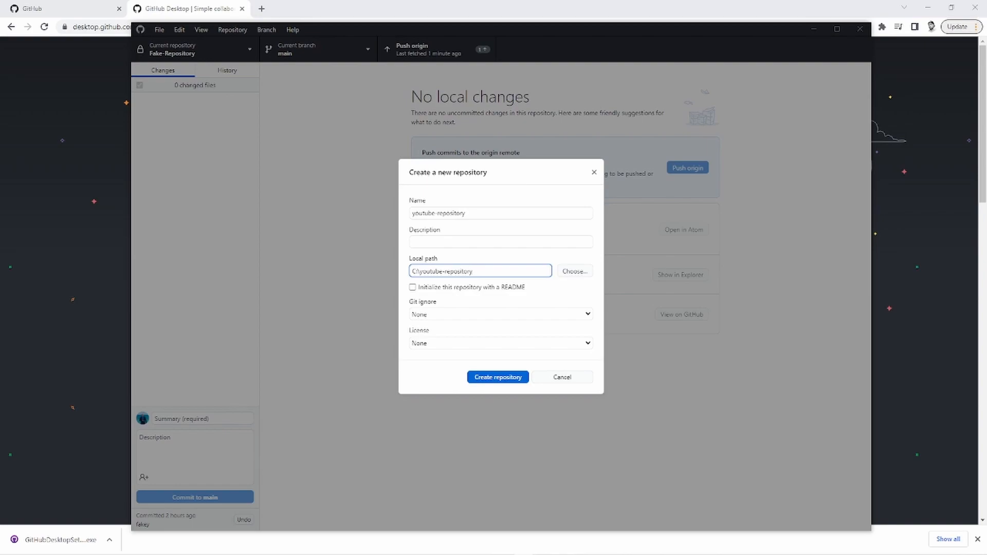
left_click(480, 271)
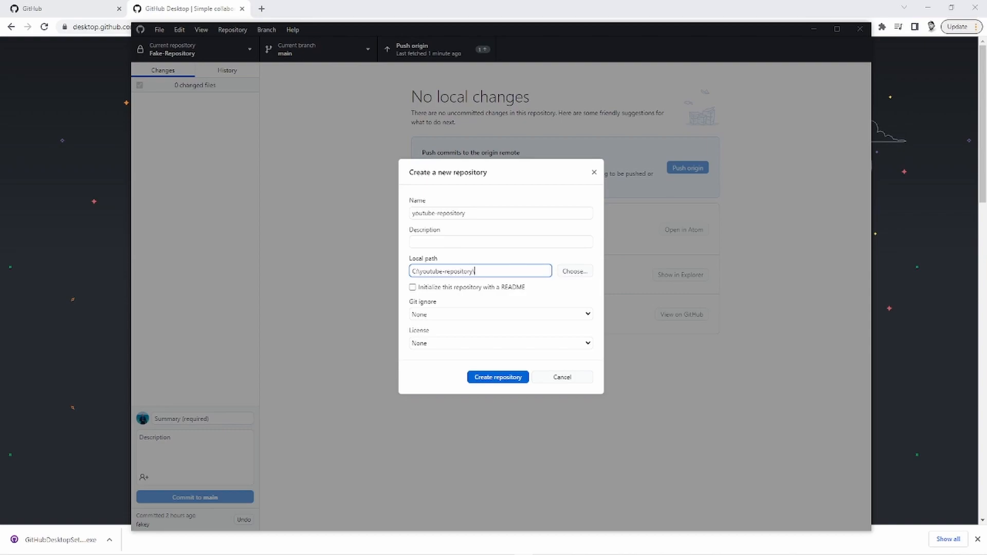
type("youtube-repository")
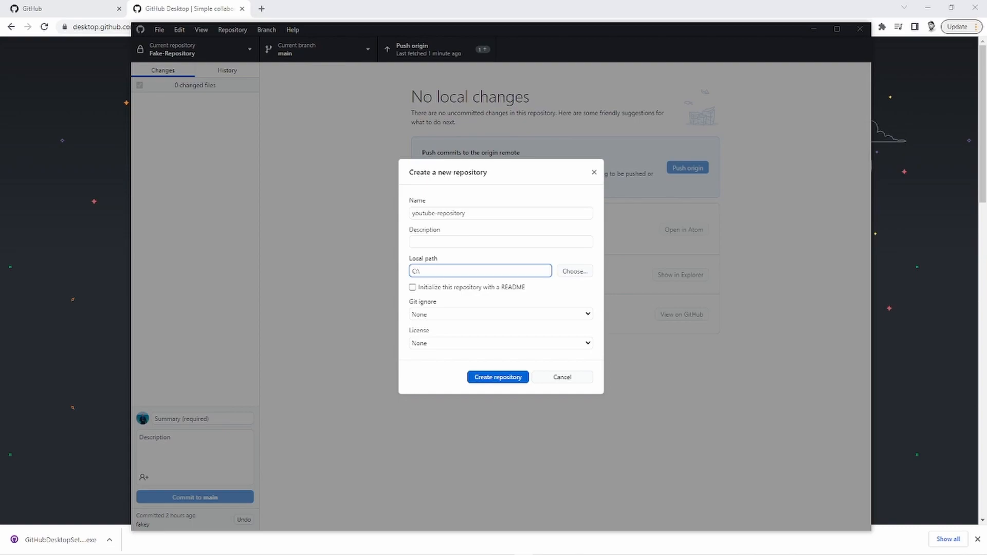
left_click(412, 287)
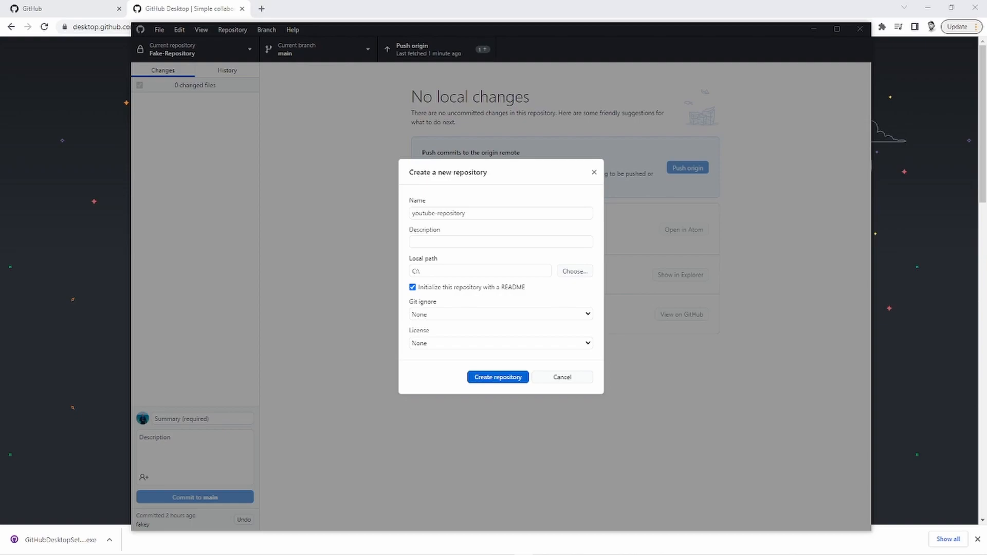
left_click(497, 376)
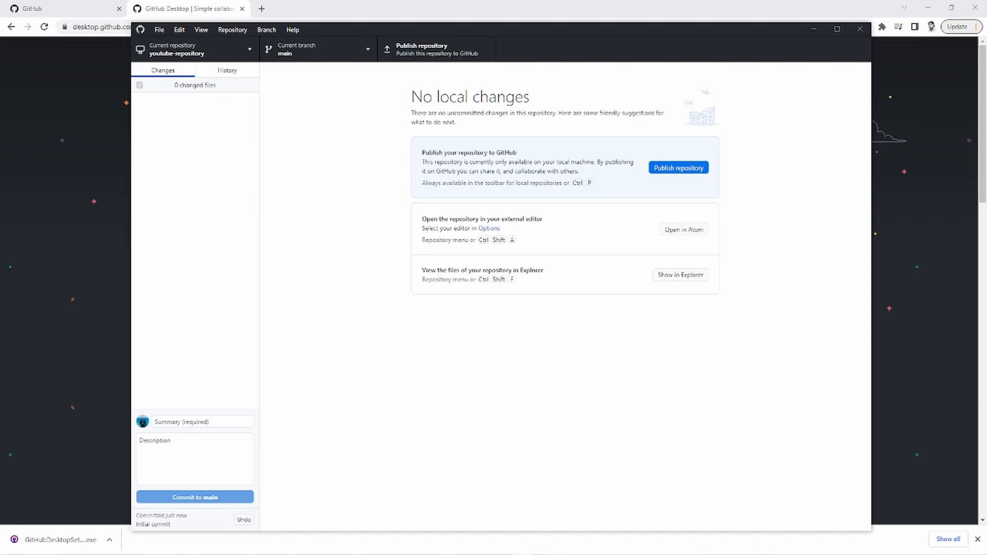
Step: Publish youtube-repository as private with description 'youtube repository description.'
left_click(678, 167)
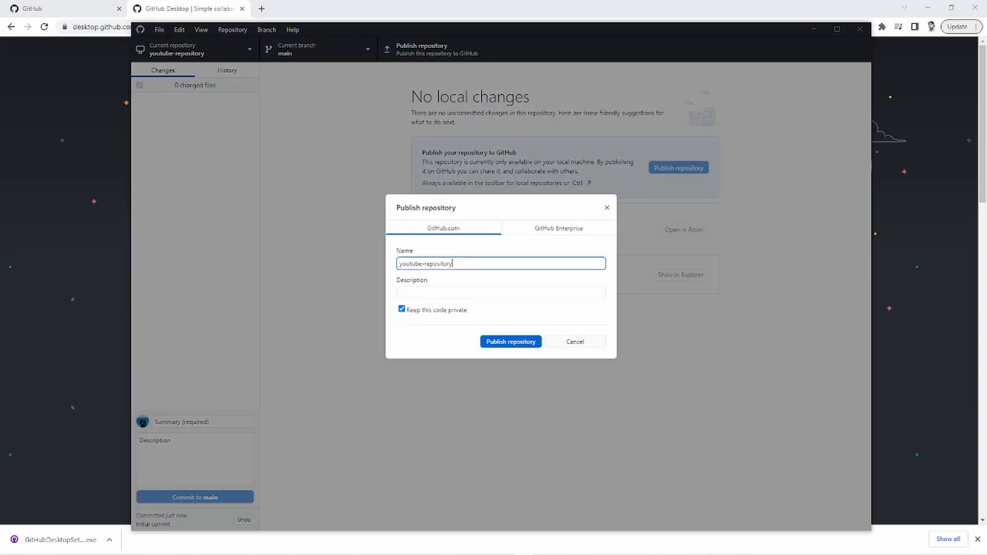
left_click(500, 292)
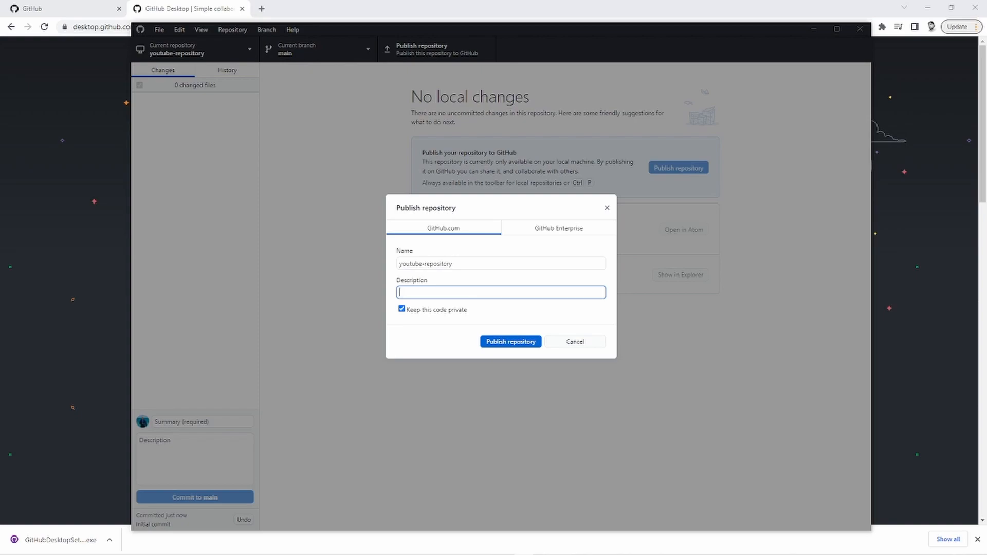
type("youtube repository des")
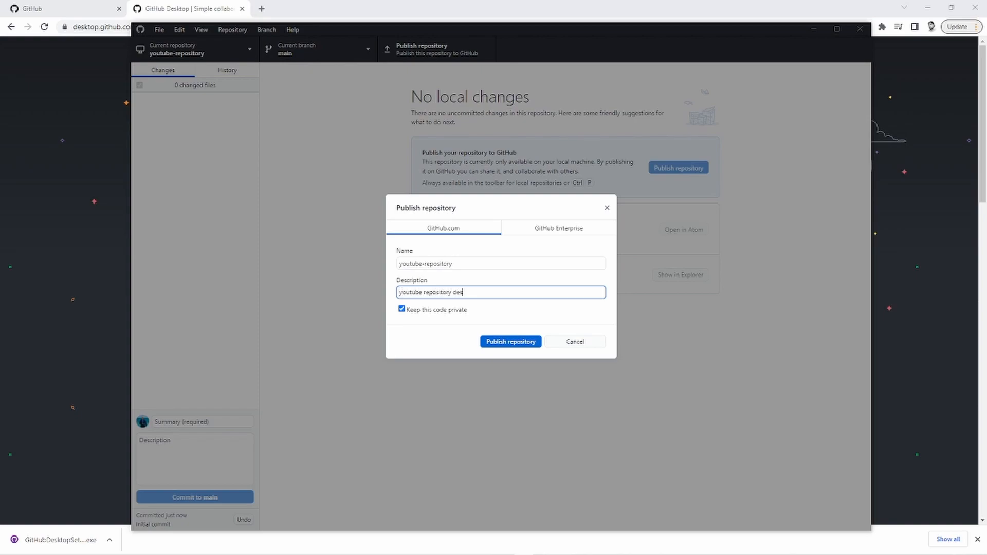
type("cription.")
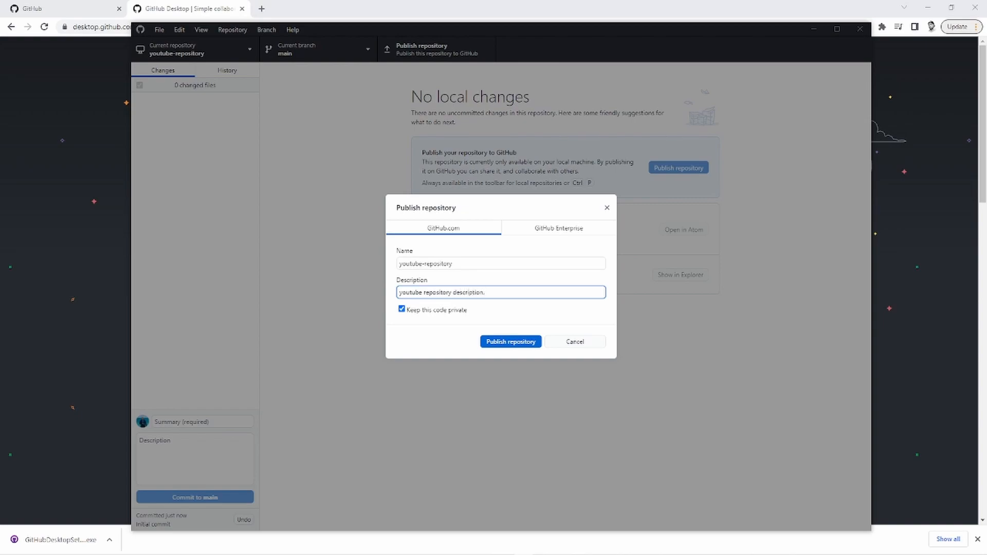
left_click(510, 341)
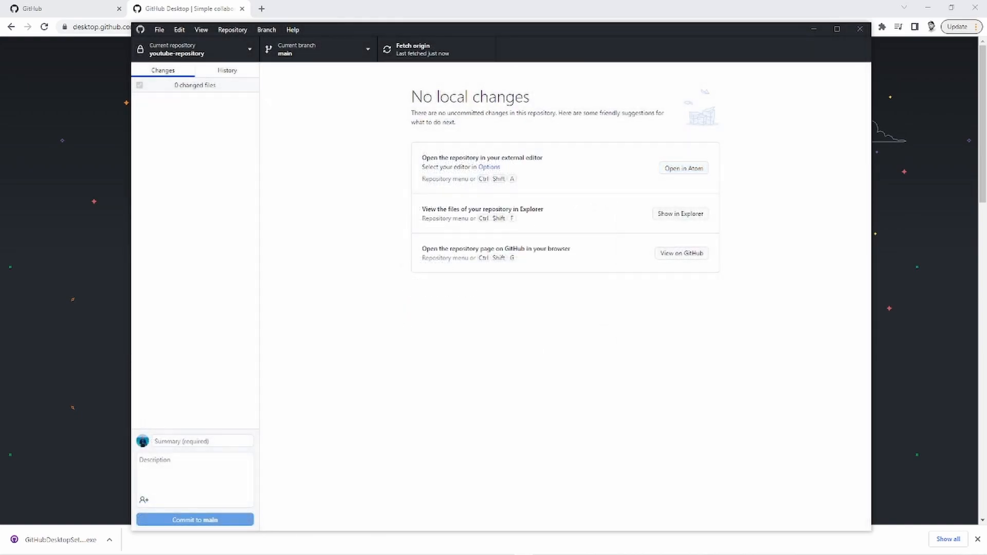
Step: In Chrome's GitHub tab, open 'Your repositories' from the avatar menu
left_click(57, 8)
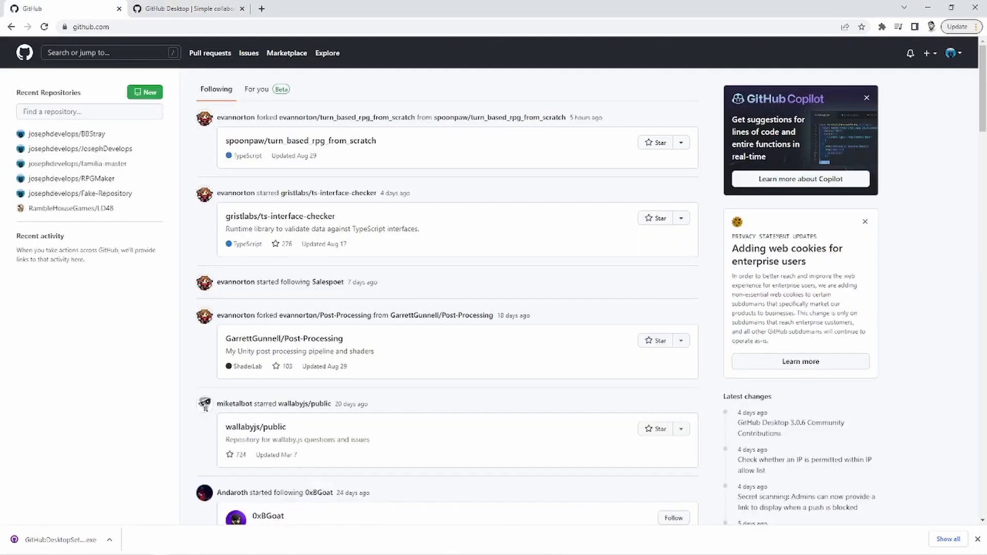
mouse_move(300, 140)
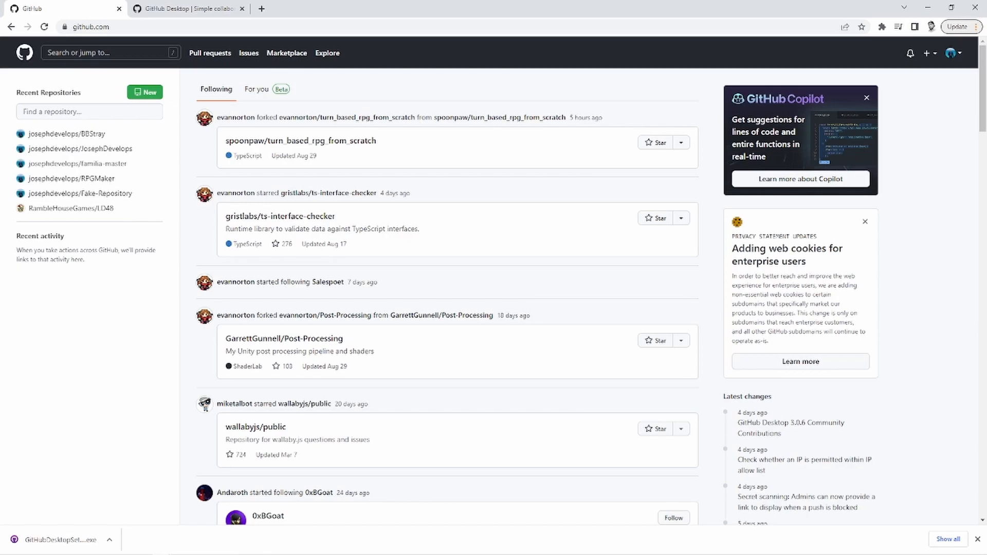
left_click(952, 53)
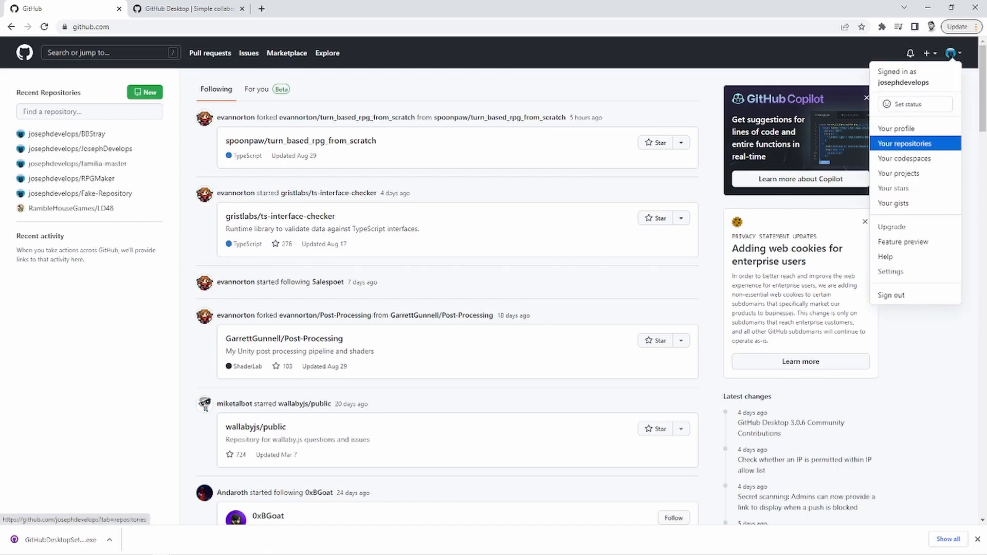
left_click(904, 143)
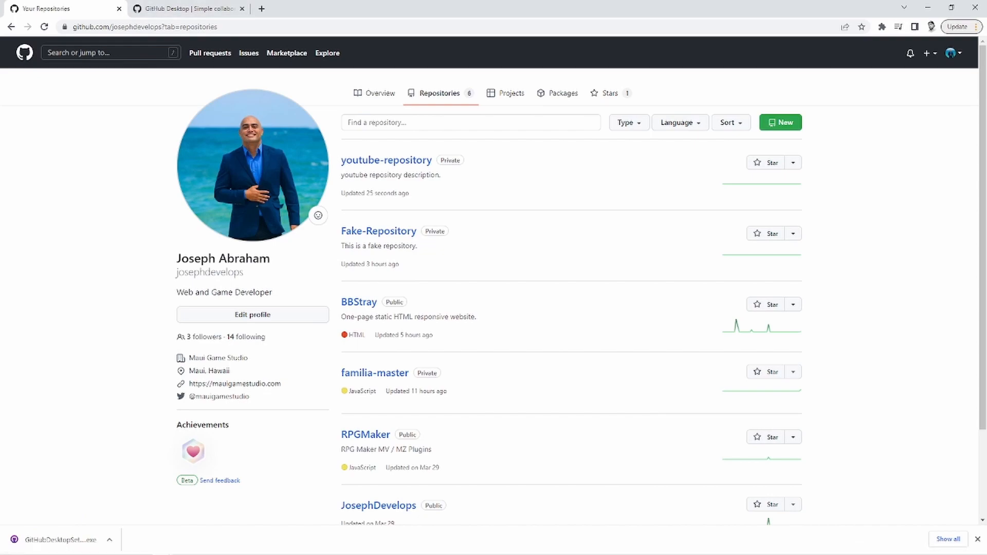
mouse_move(386, 160)
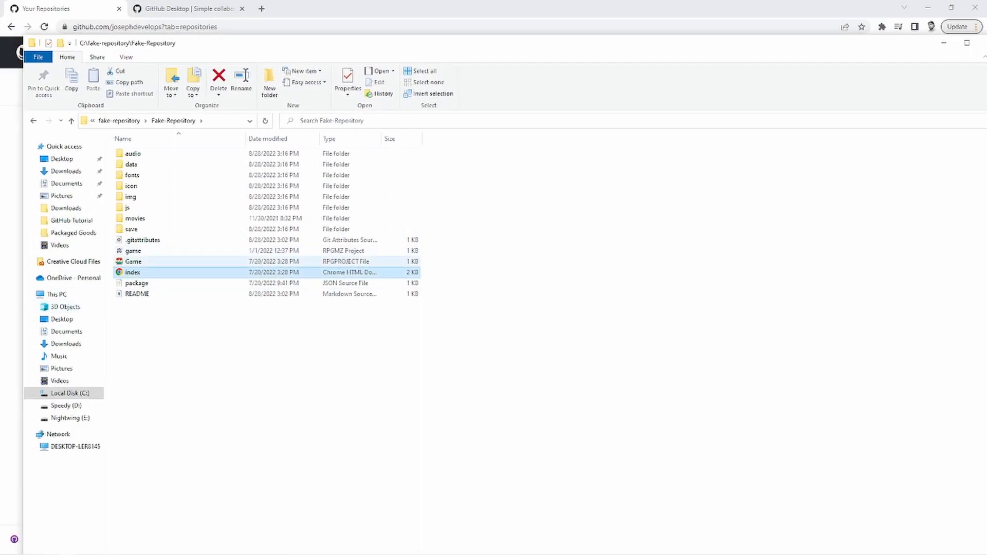
Step: Open the Game RPGPROJECT file in the Fake-Repository folder
left_click(132, 261)
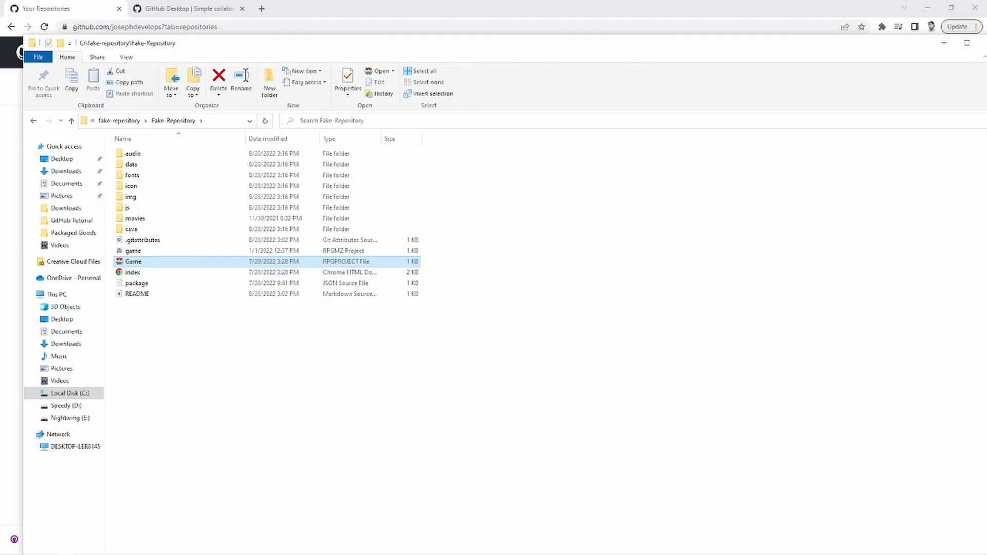
double_click(132, 250)
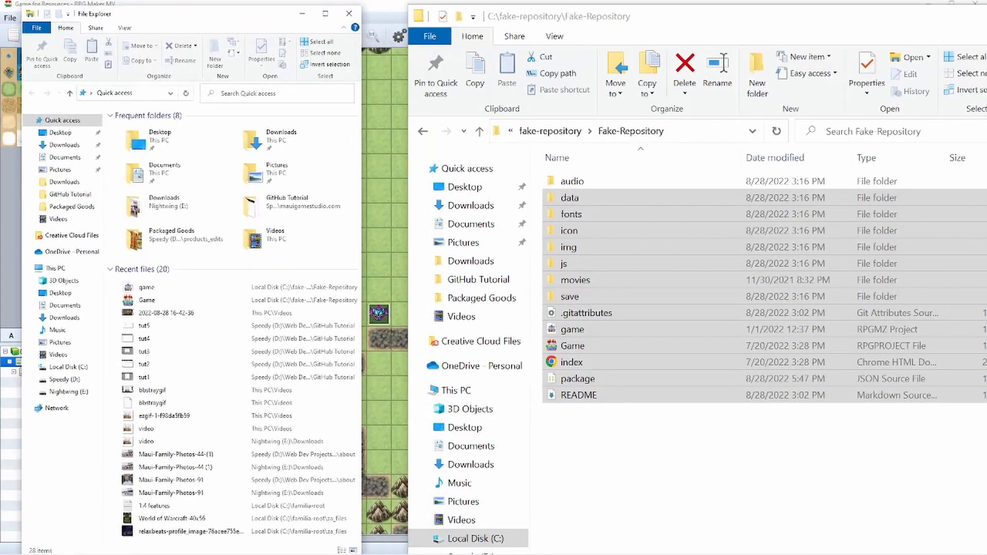
Step: Open C:\youtube-repository in the second File Explorer window
left_click(33, 268)
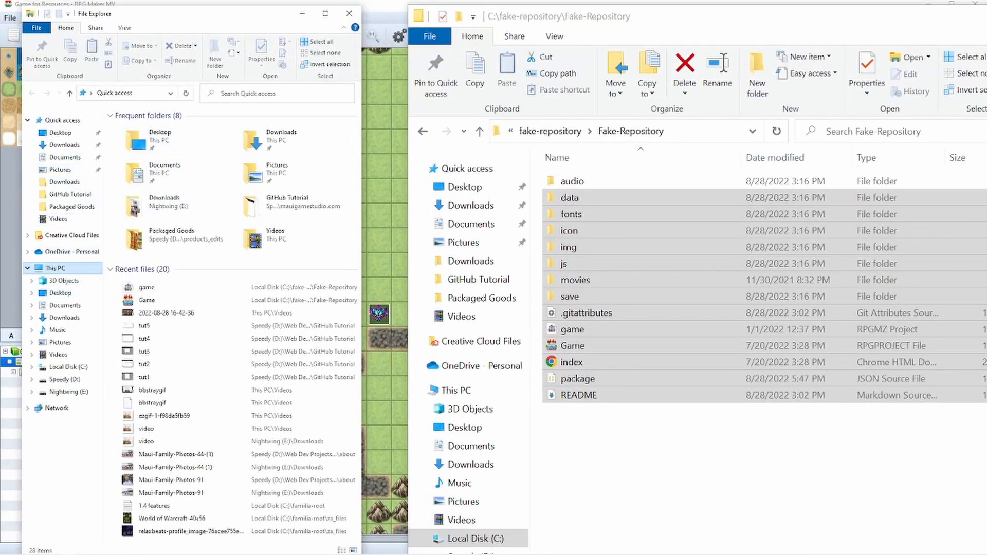
left_click(56, 267)
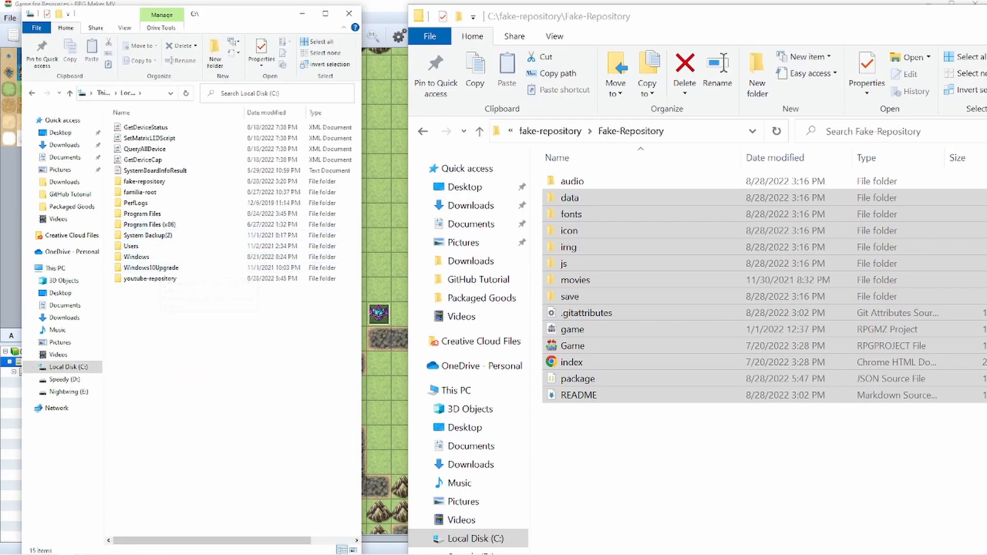
double_click(149, 278)
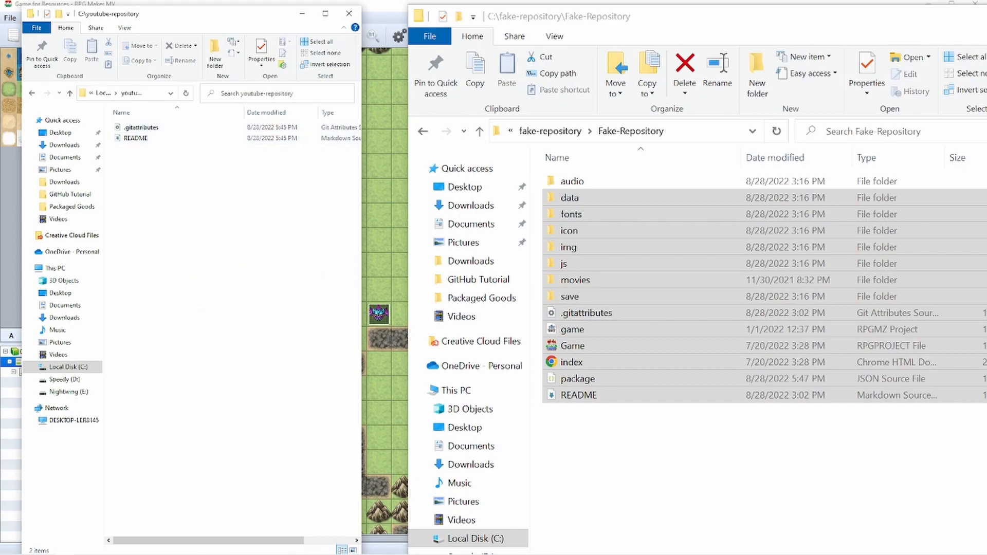
left_click(138, 127)
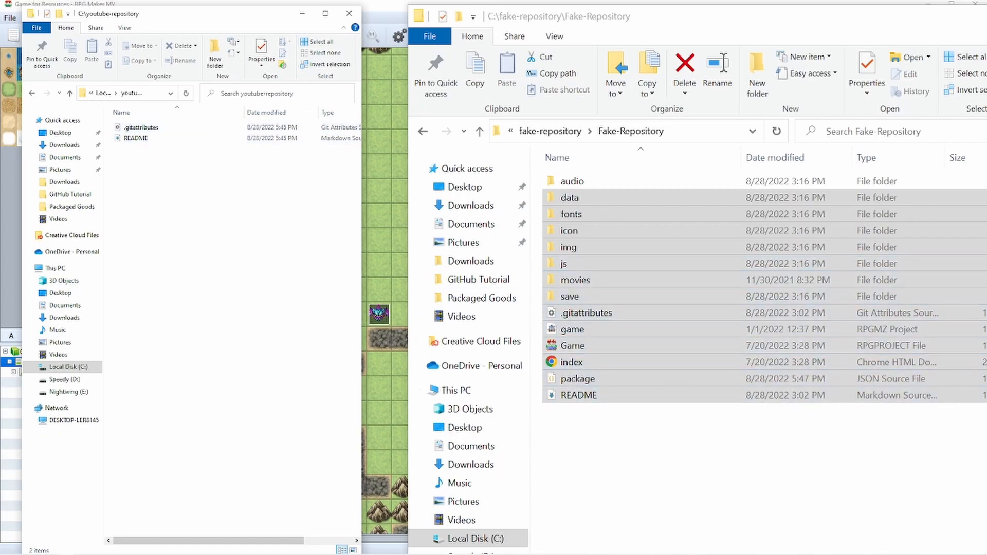
Step: Paste the 14 project items into youtube-repository, replacing the duplicate files
key("ctrl+a")
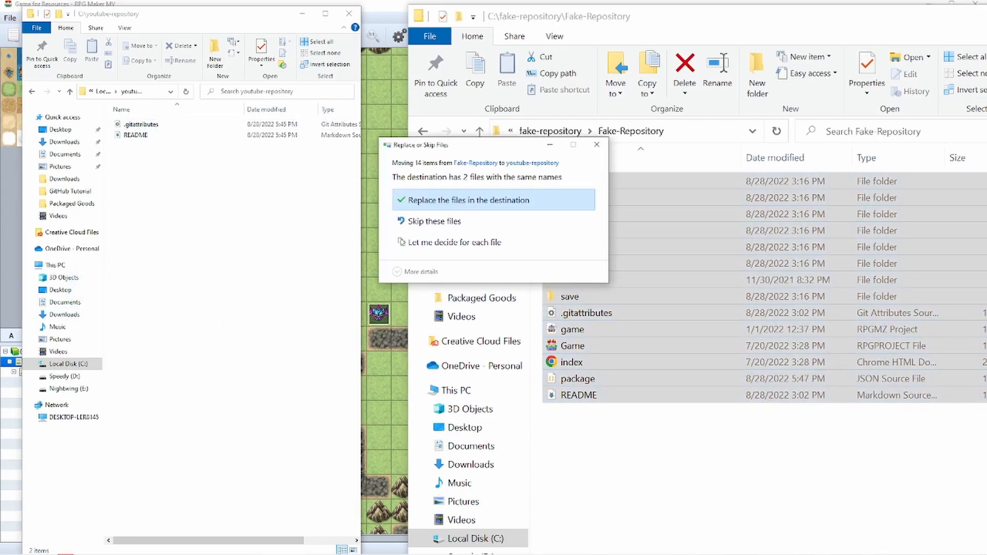
left_click(465, 200)
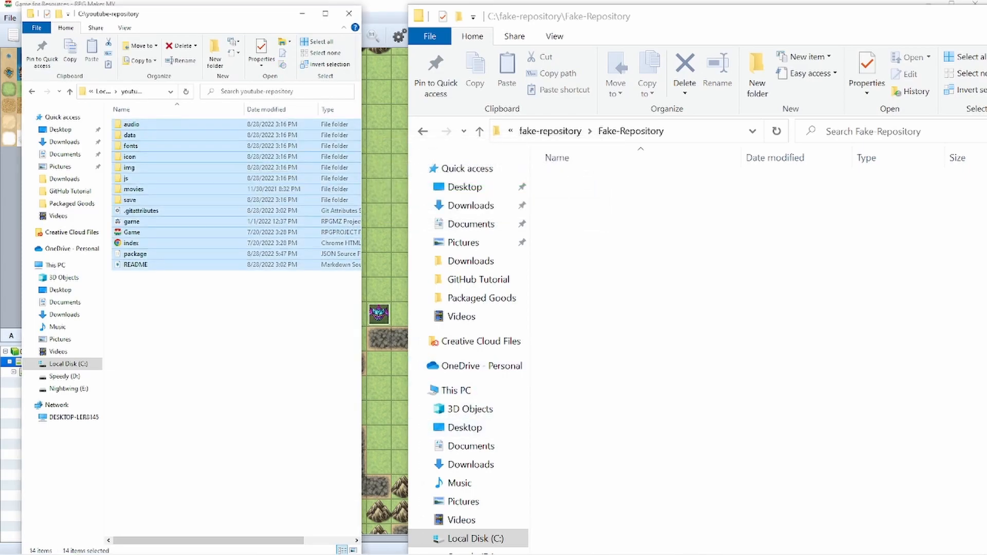
left_click(139, 210)
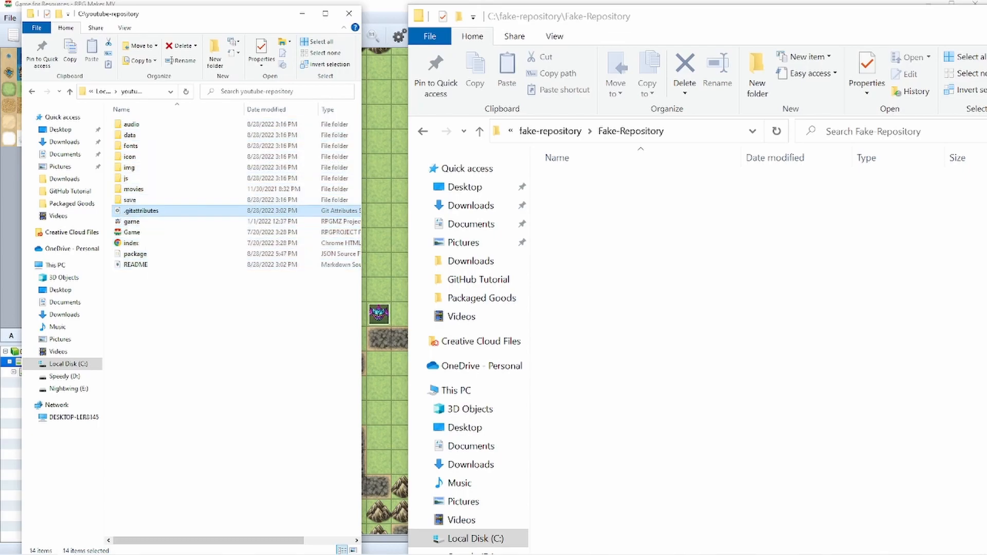
left_click(135, 254)
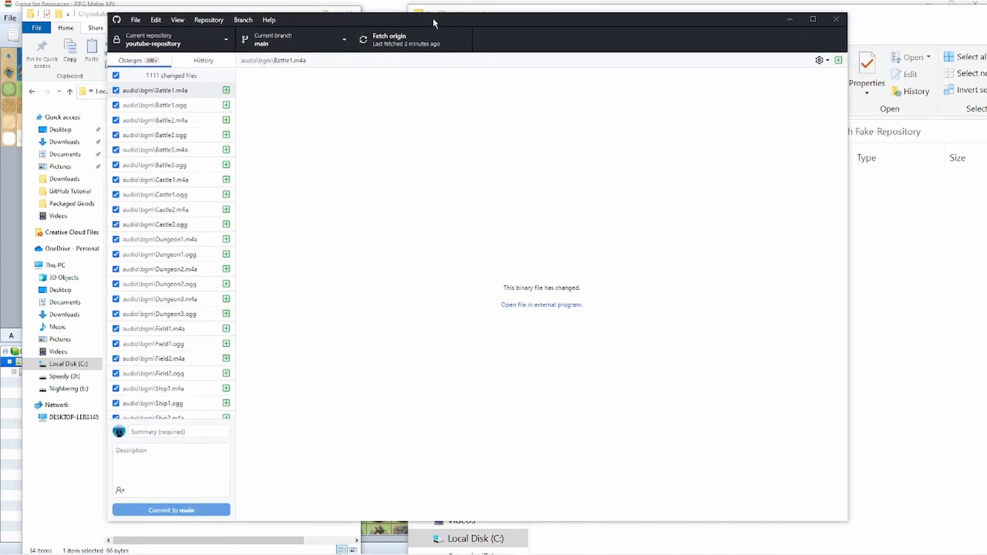
Step: Commit the 1111 changed files to main with summary 'First Commit'
scroll("down", 3)
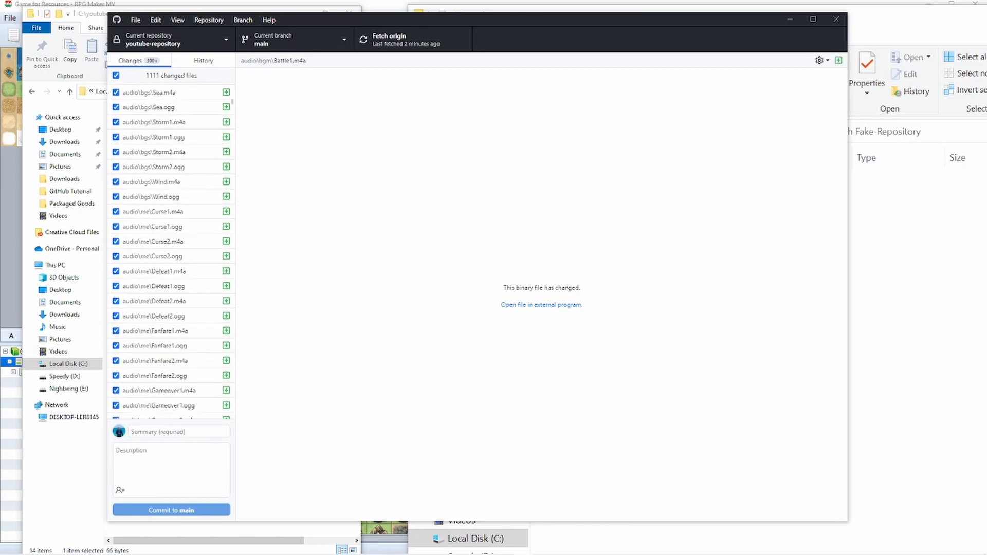
scroll("down", 3)
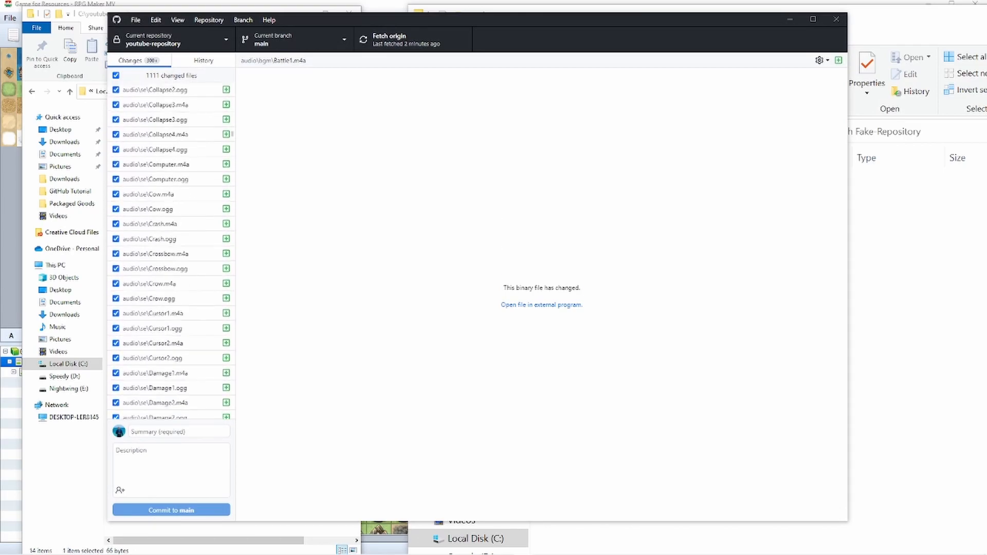
scroll("down", 3)
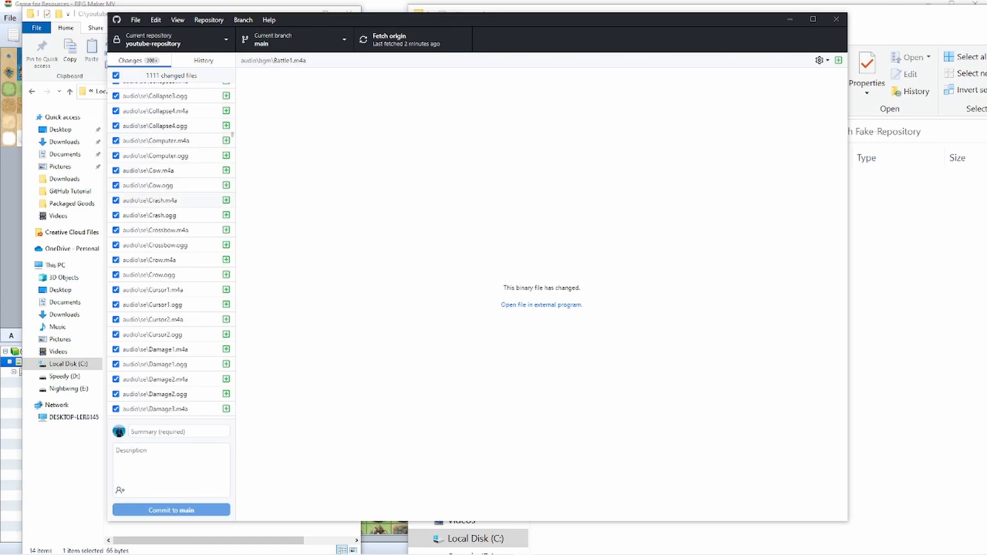
left_click(179, 431)
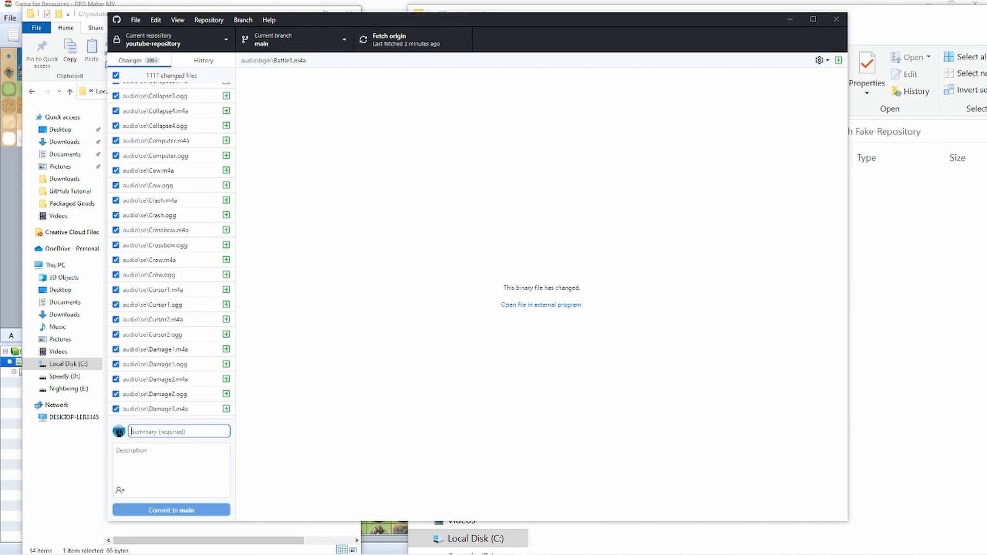
type("F")
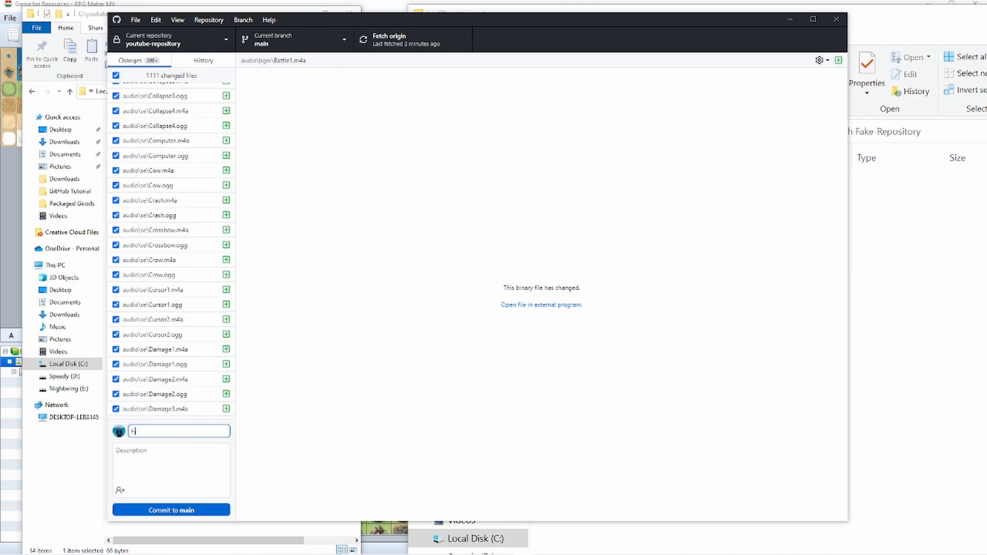
type("First Commit")
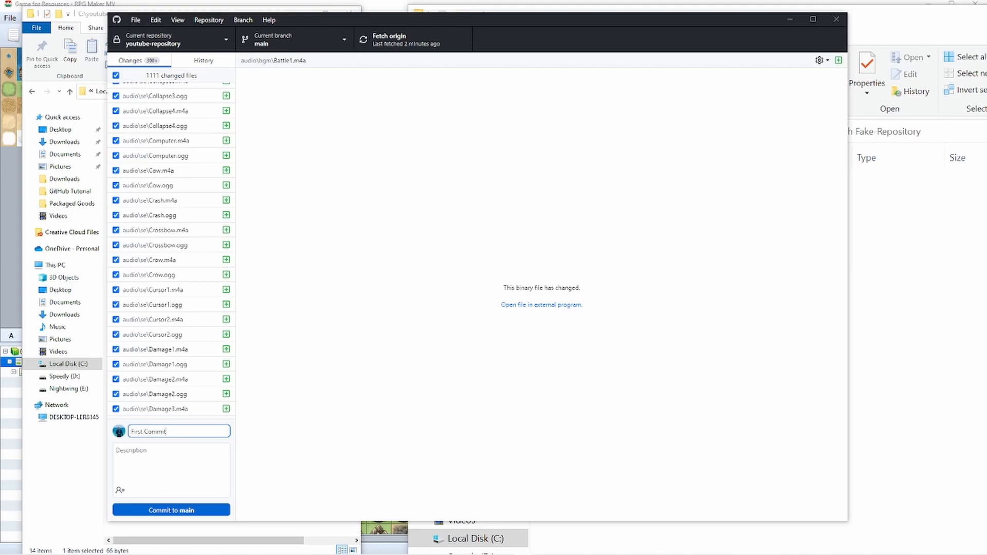
left_click(170, 510)
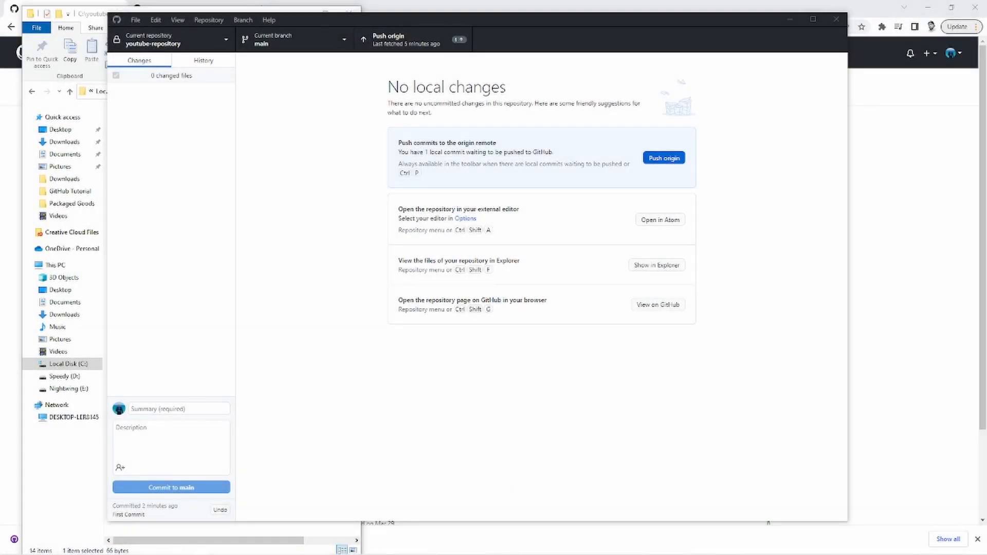
Step: Push 'First Commit' to origin on GitHub
left_click(662, 158)
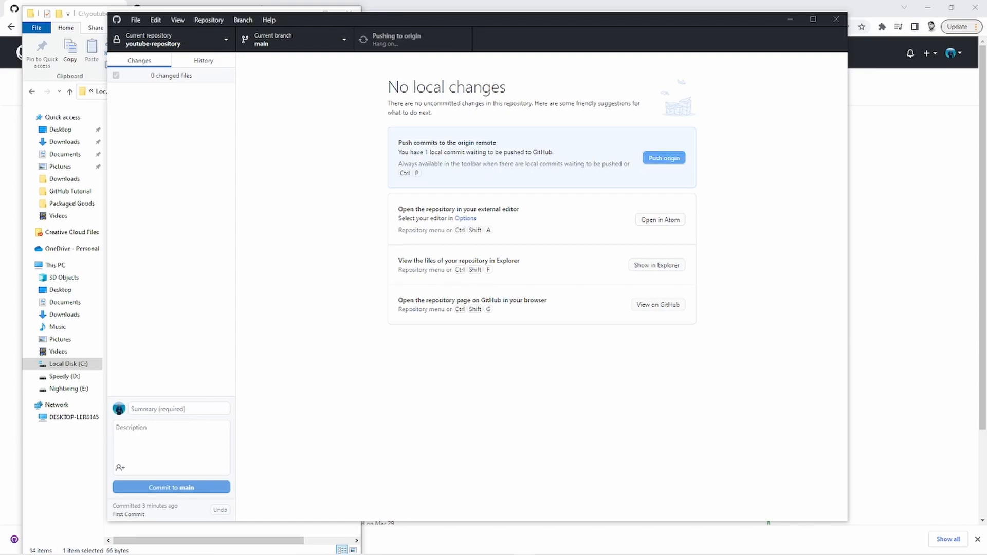